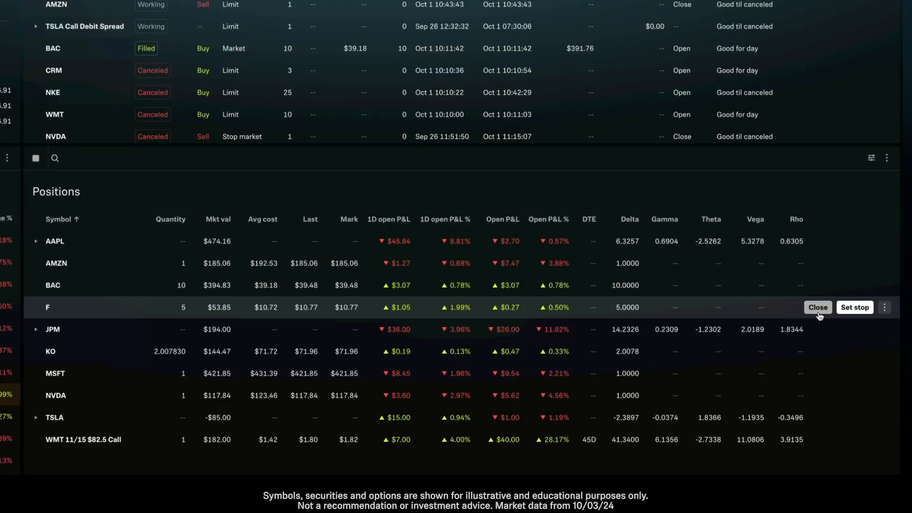
Step: Start a market sell order for all 5 F shares from the Positions panel
left_click(817, 308)
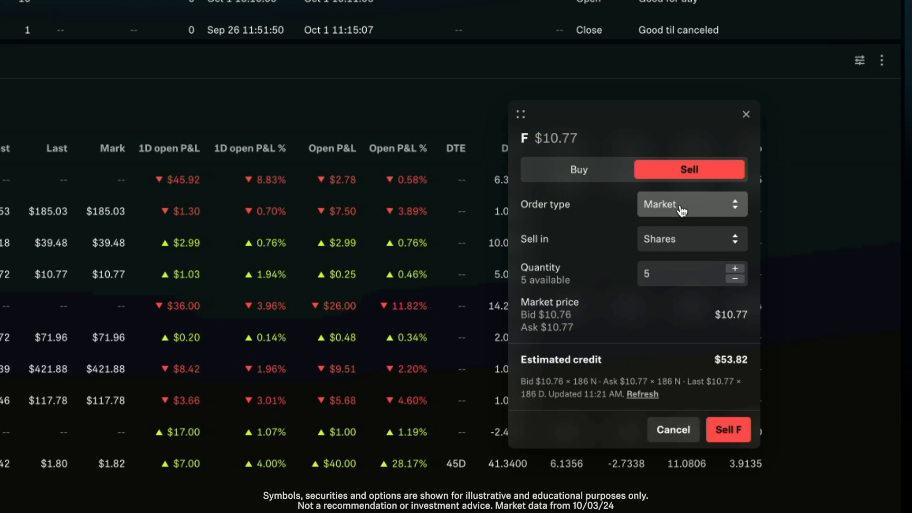
Step: Make the F sell order a Limit at $15.00 with time in force Good till canceled
left_click(692, 204)
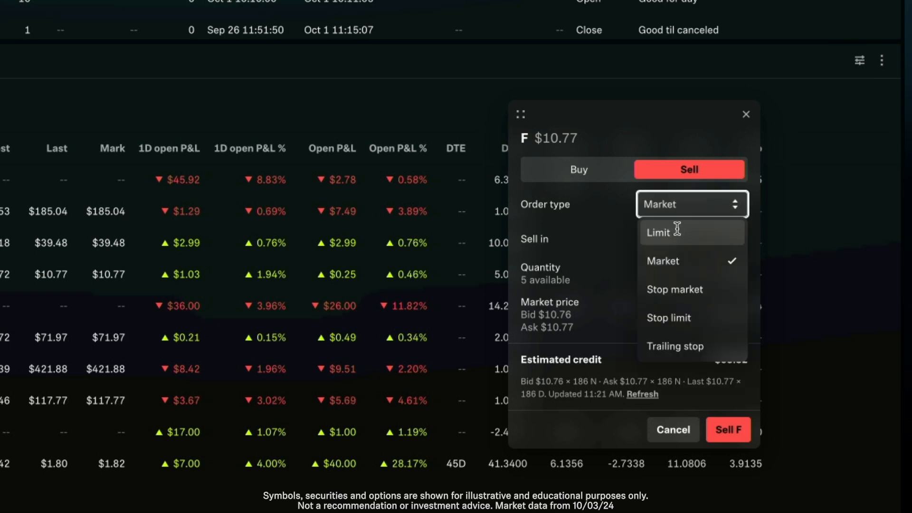
left_click(657, 232)
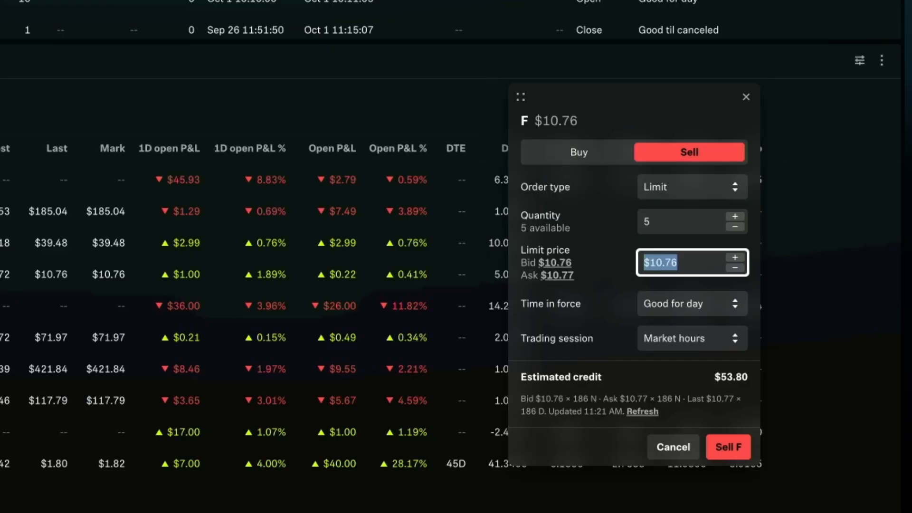
type("15.00")
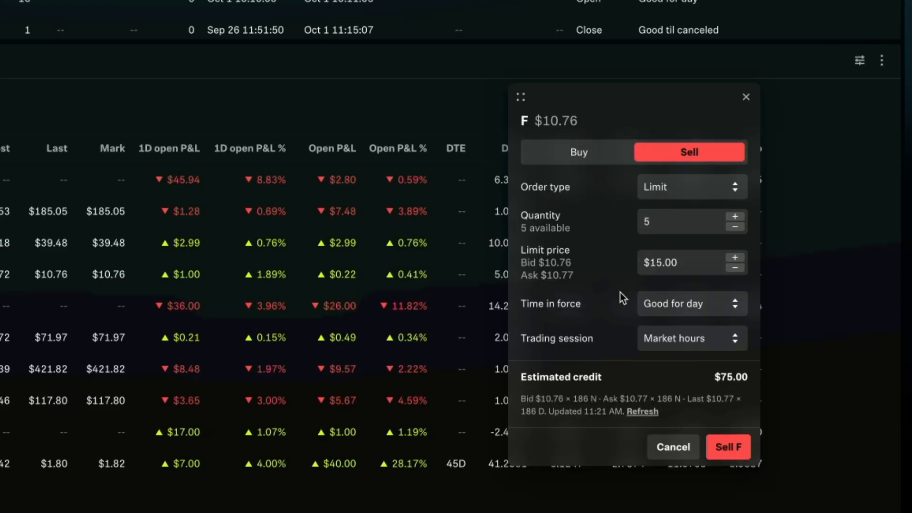
left_click(691, 305)
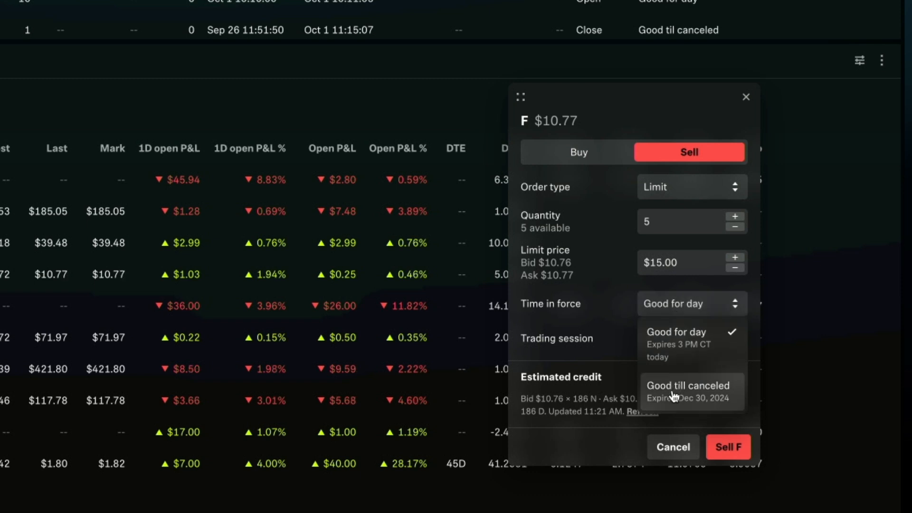
left_click(688, 392)
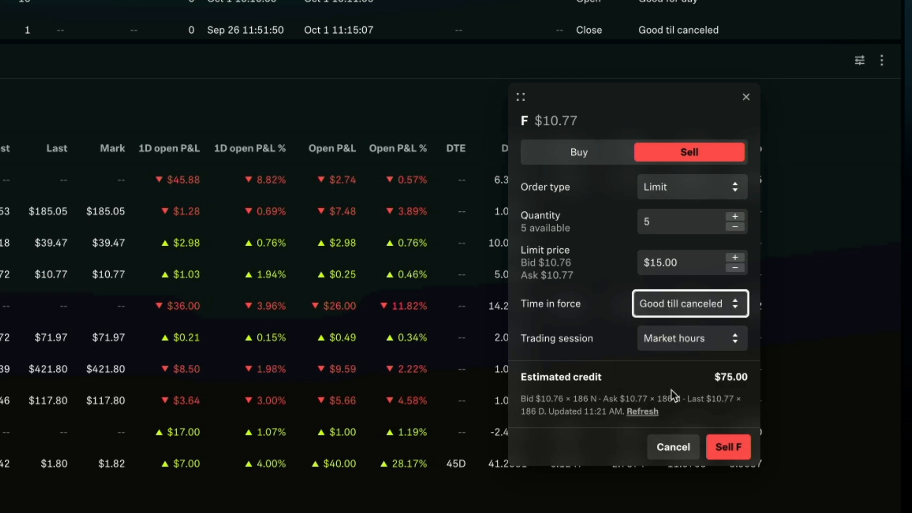